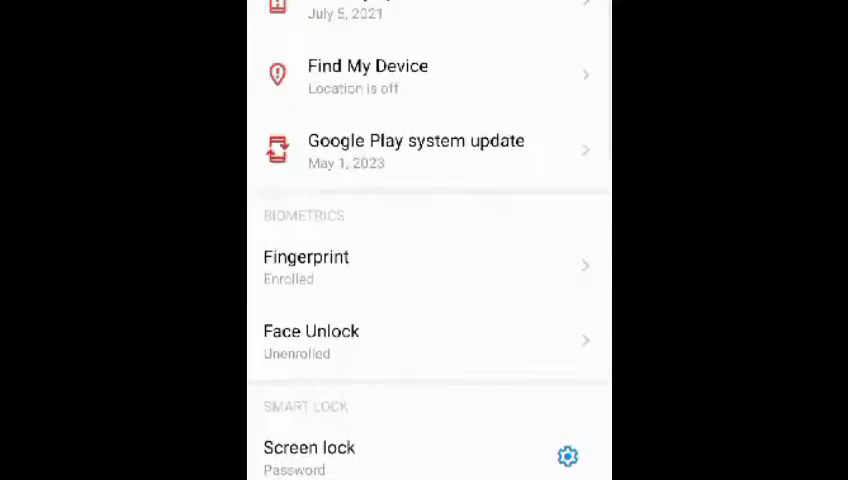
- Scroll Security settings down to Device Management and open Device admin apps
{"action": "scroll", "scroll_direction": "down", "scroll_amount": 3}
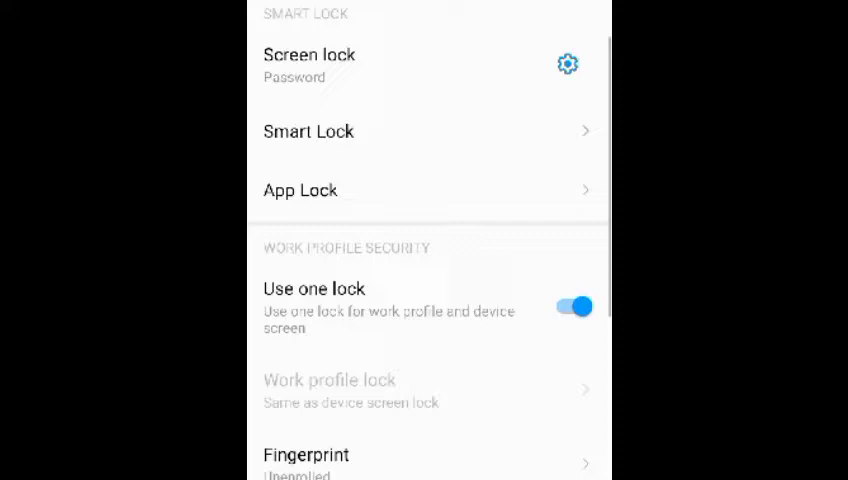
{"action": "scroll", "scroll_direction": "down", "scroll_amount": 3}
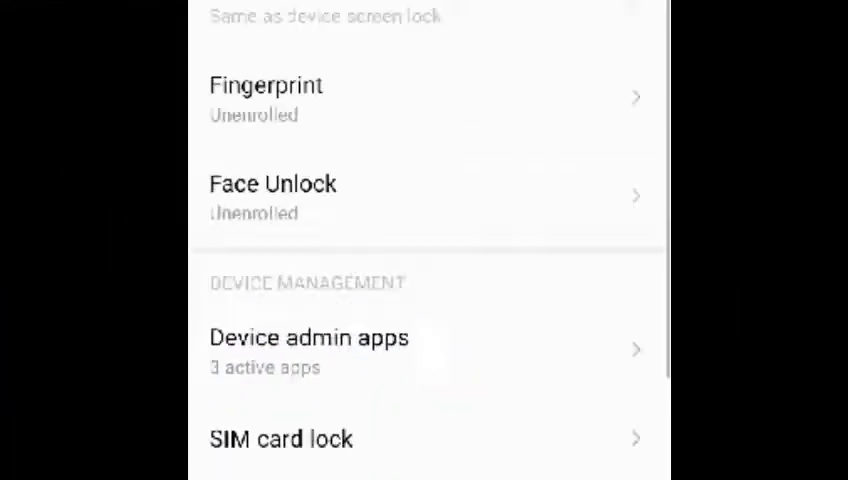
{"action": "left_click", "coordinate": [310, 349]}
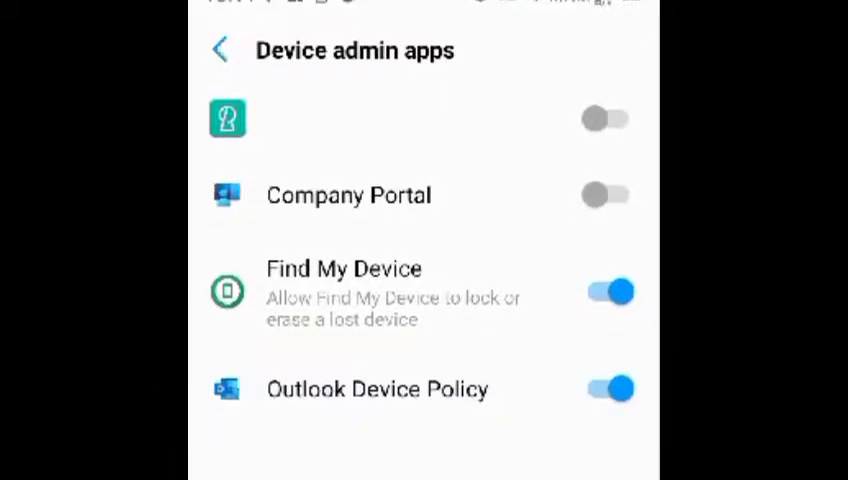
{"action": "left_click", "coordinate": [378, 389]}
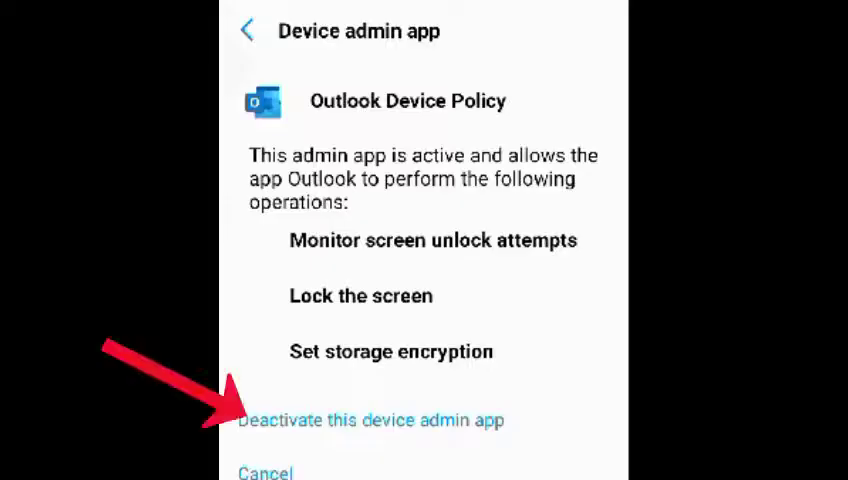
{"action": "left_click", "coordinate": [372, 420]}
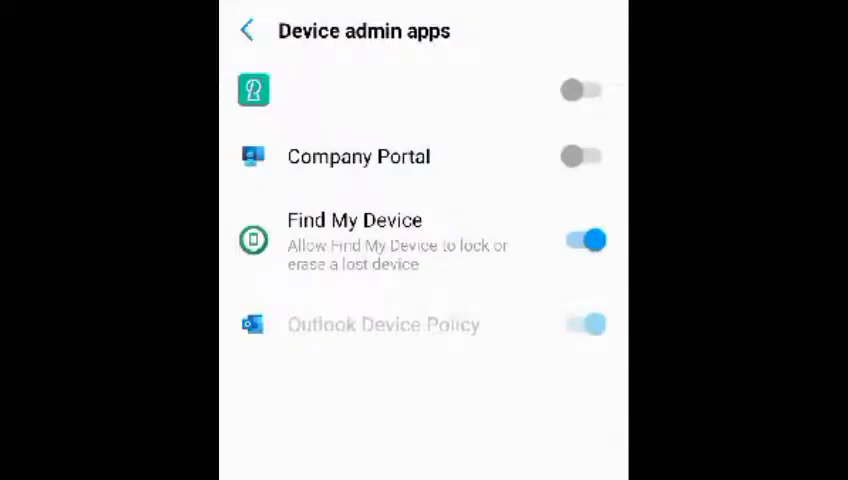
{"action": "scroll", "scroll_direction": "down", "scroll_amount": 3}
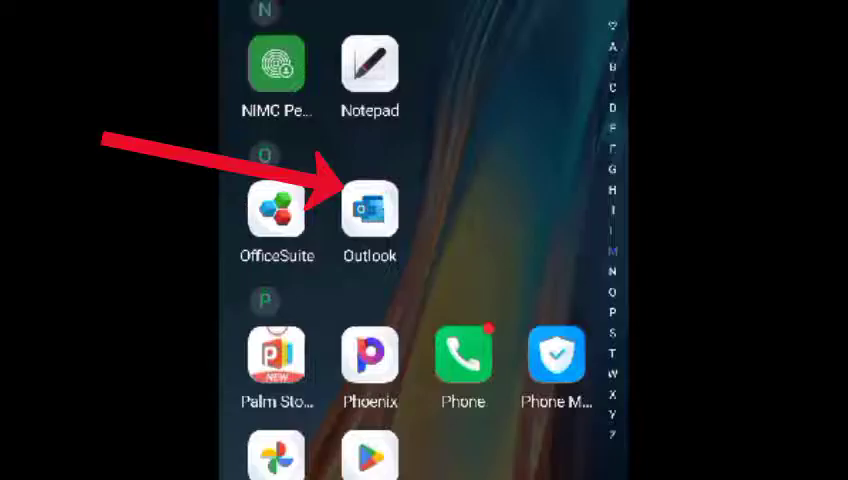
- Launch Outlook from the O section of the app drawer
{"action": "left_click", "coordinate": [370, 214]}
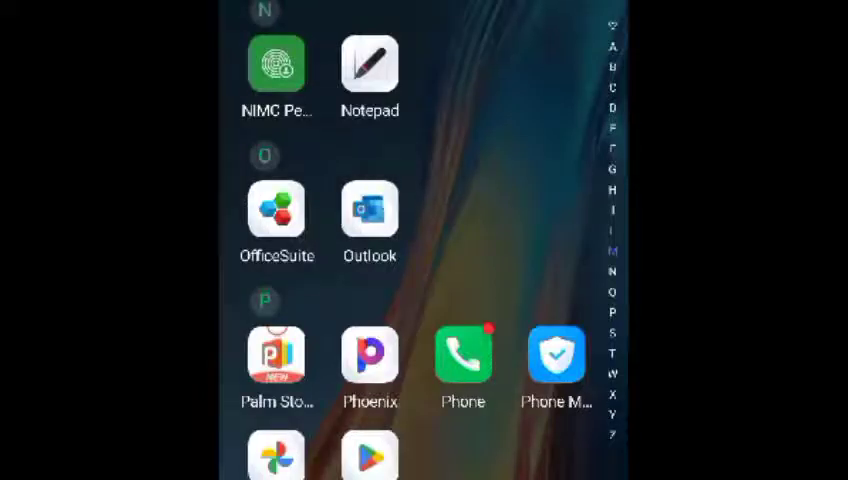
{"action": "left_click", "coordinate": [369, 212]}
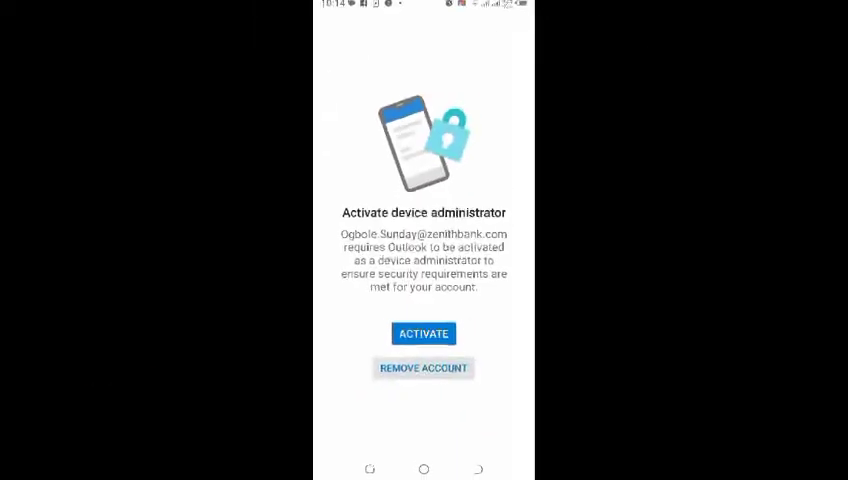
- Choose REMOVE ACCOUNT on Outlook's Activate device administrator screen
{"action": "left_click", "coordinate": [423, 368]}
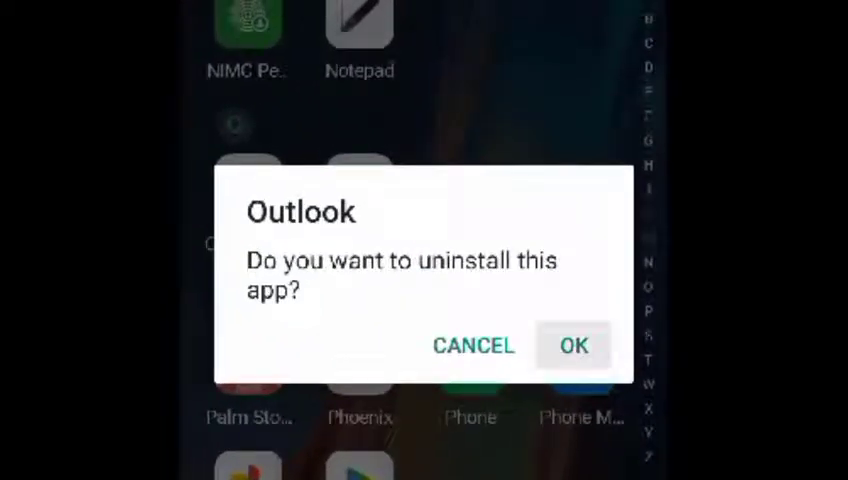
- Confirm uninstalling Outlook with OK in the confirmation dialog
{"action": "left_click", "coordinate": [473, 345]}
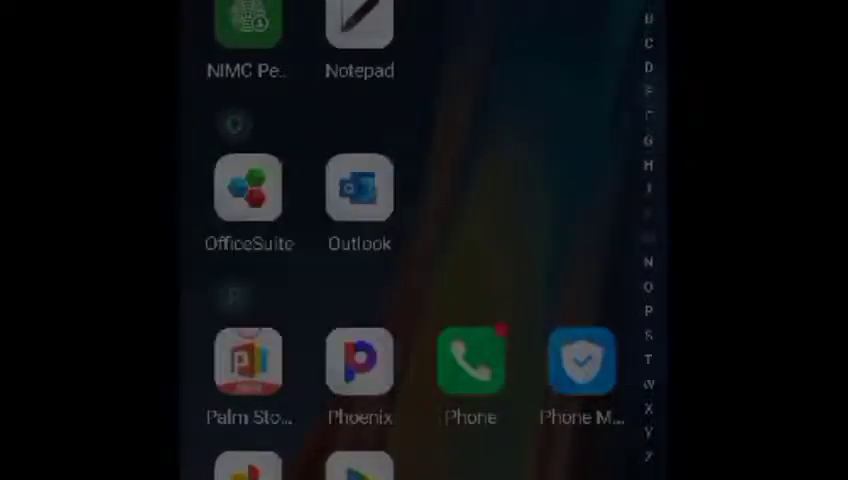